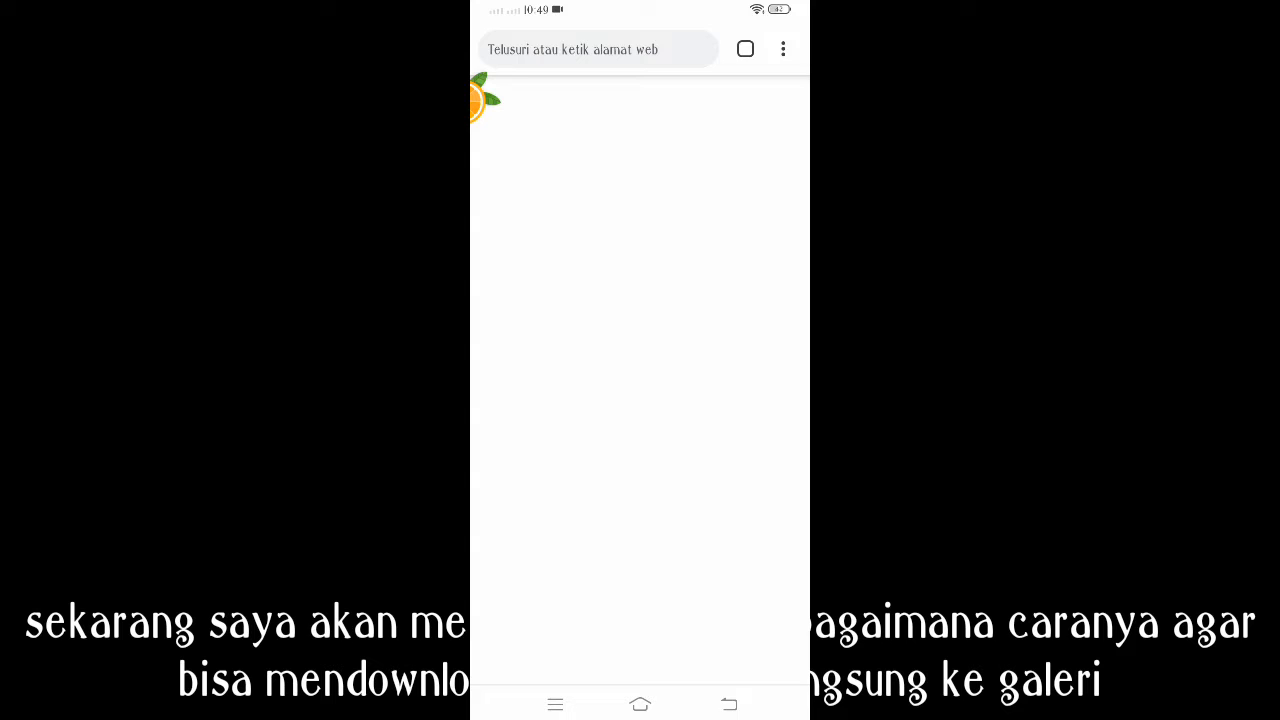
Search Chrome for 'vidmate' to reach the VidMate page on Uptodown.
left_click(596, 48)
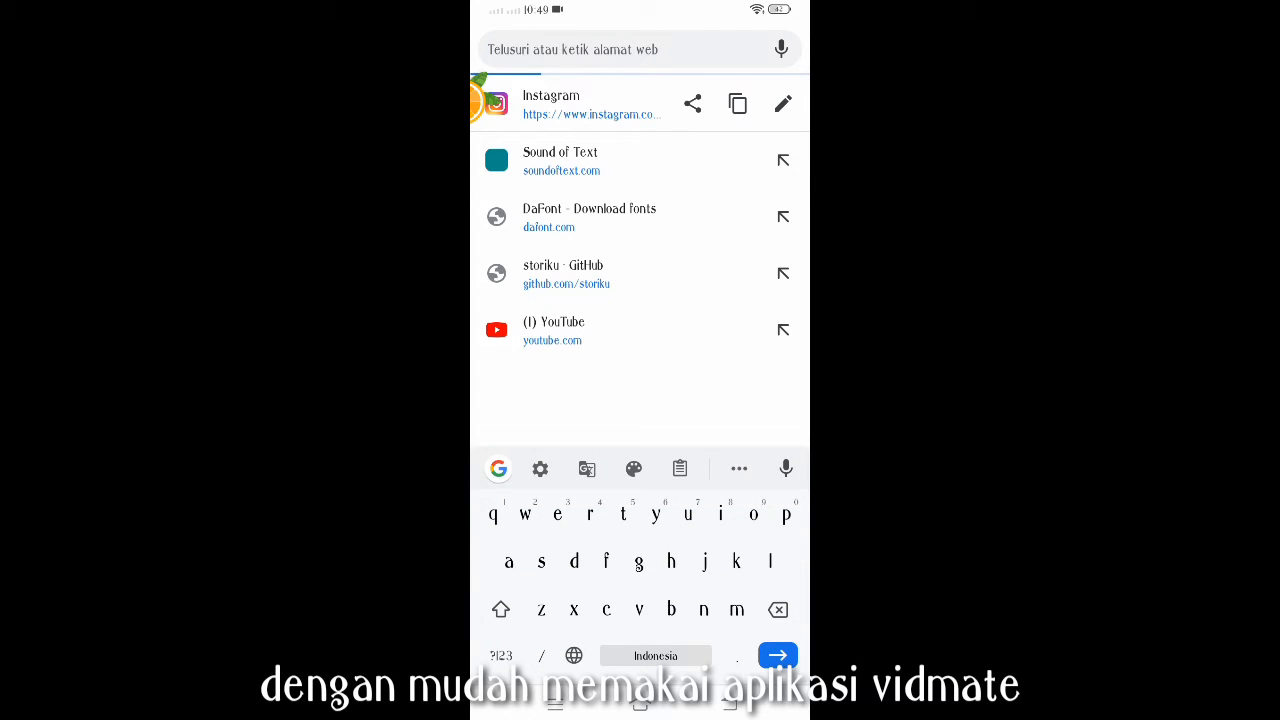
type("vidmate.id.uptodown.com/ar")
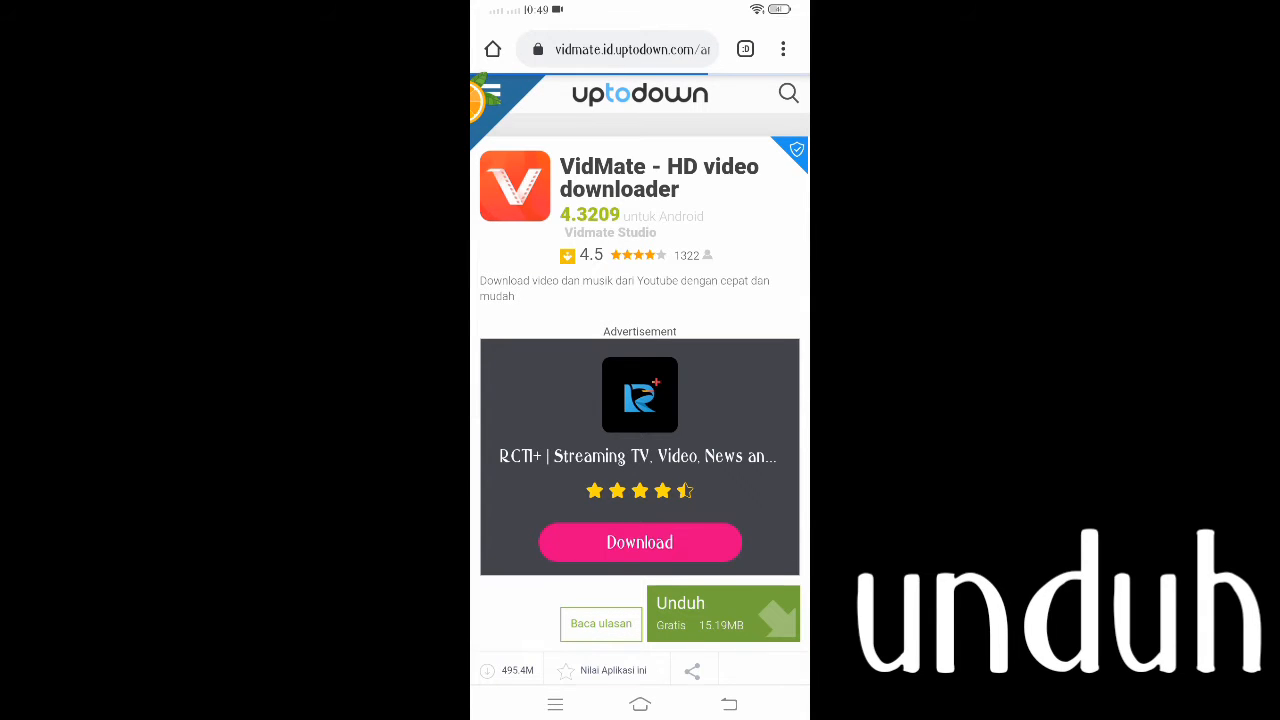
Download the VidMate APK via the Unduh button and launch it in the Android installer.
scroll("down", 3)
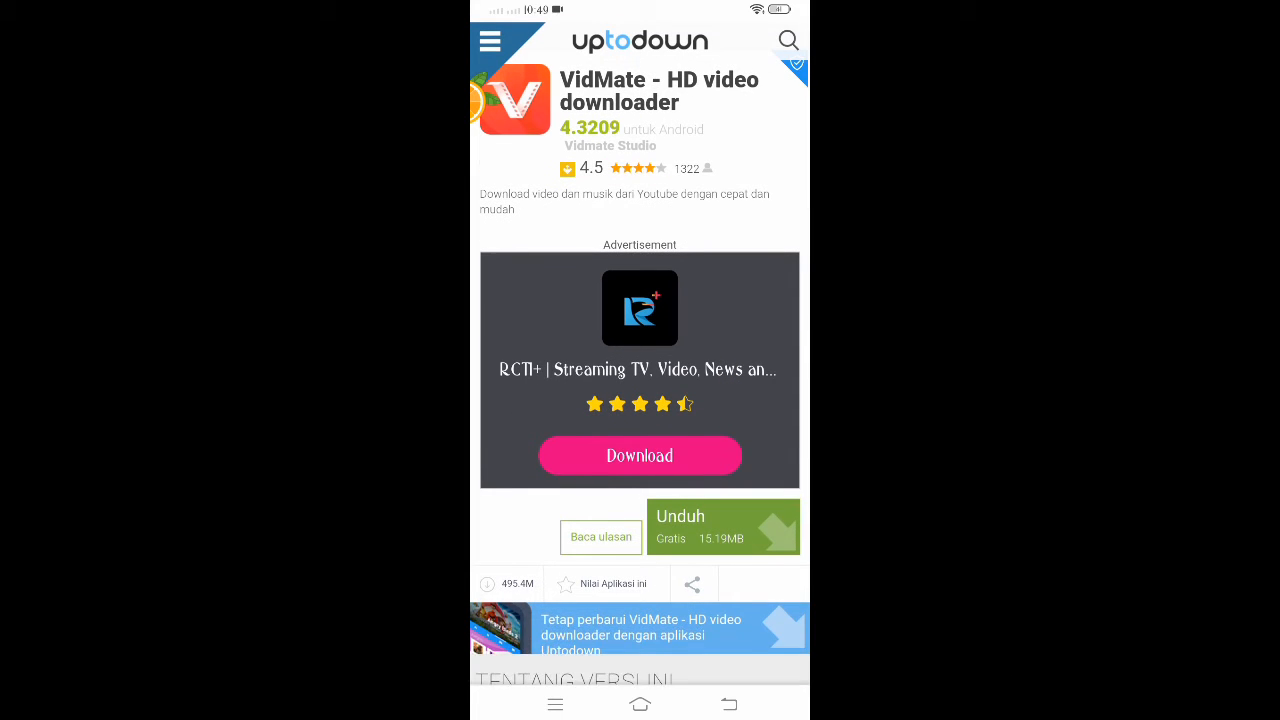
left_click(722, 526)
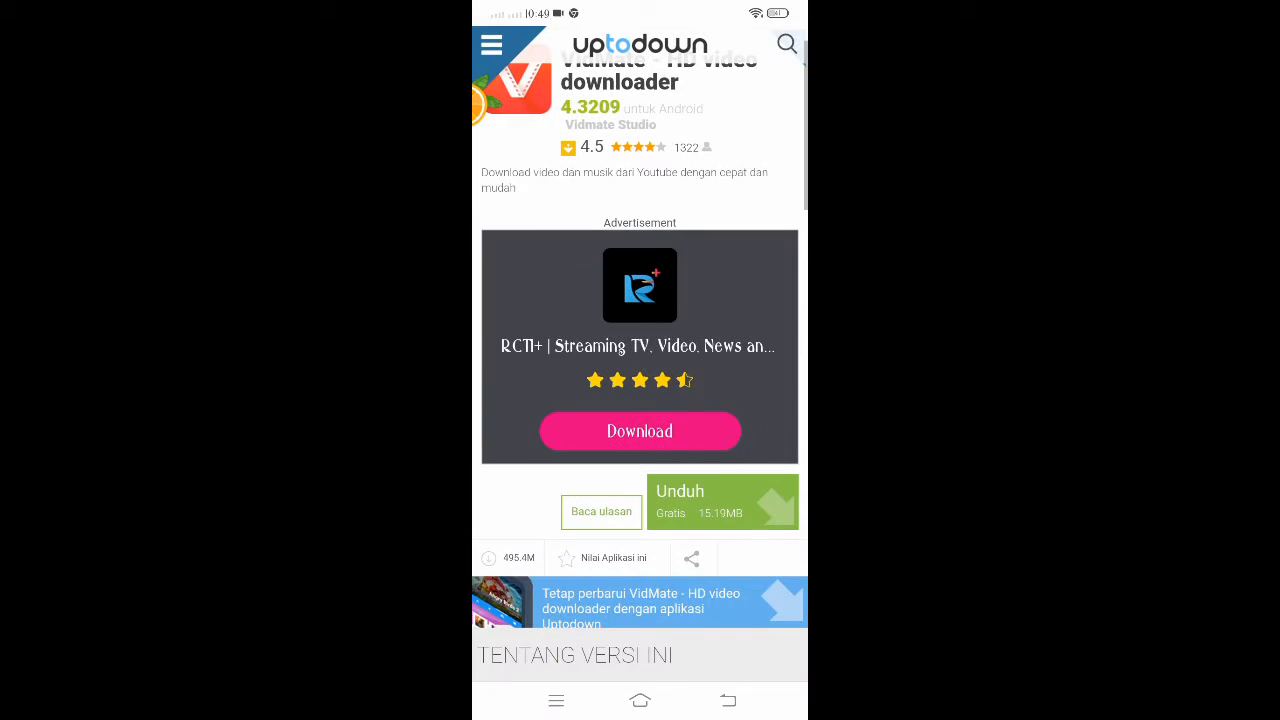
left_click(722, 500)
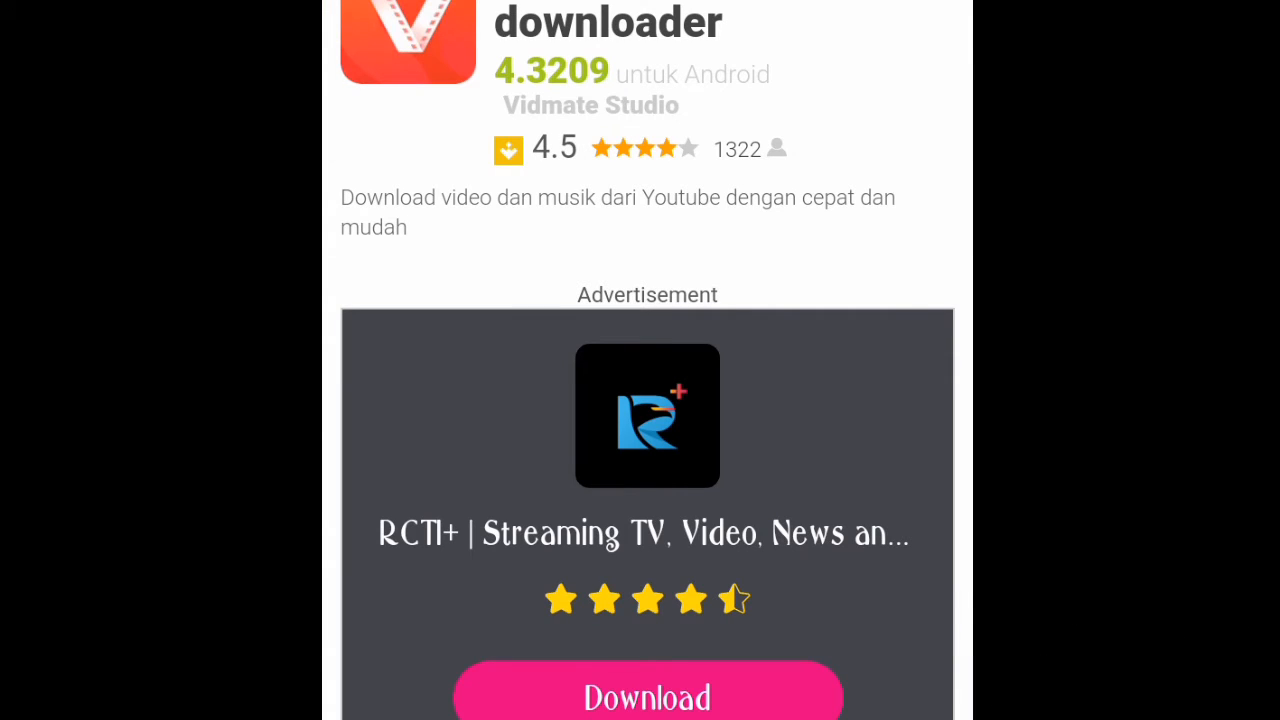
left_click(646, 708)
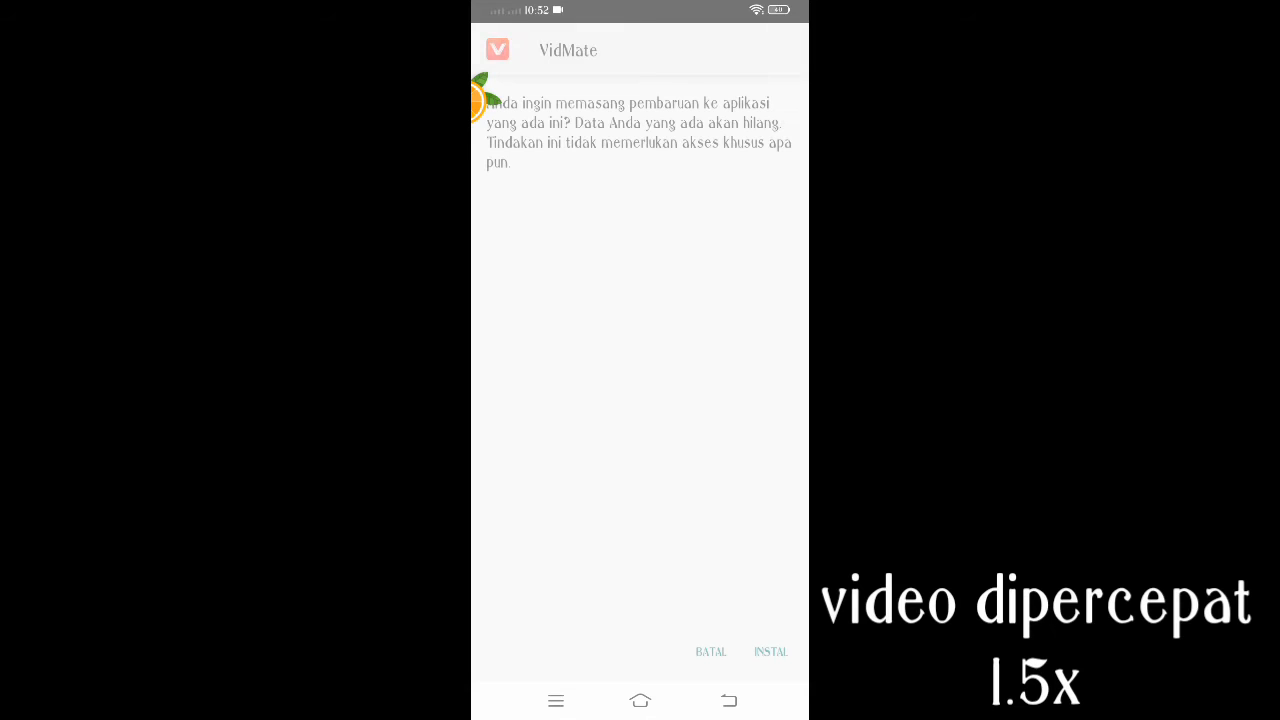
Confirm INSTAL to update VidMate over the existing app, then return home.
left_click(772, 652)
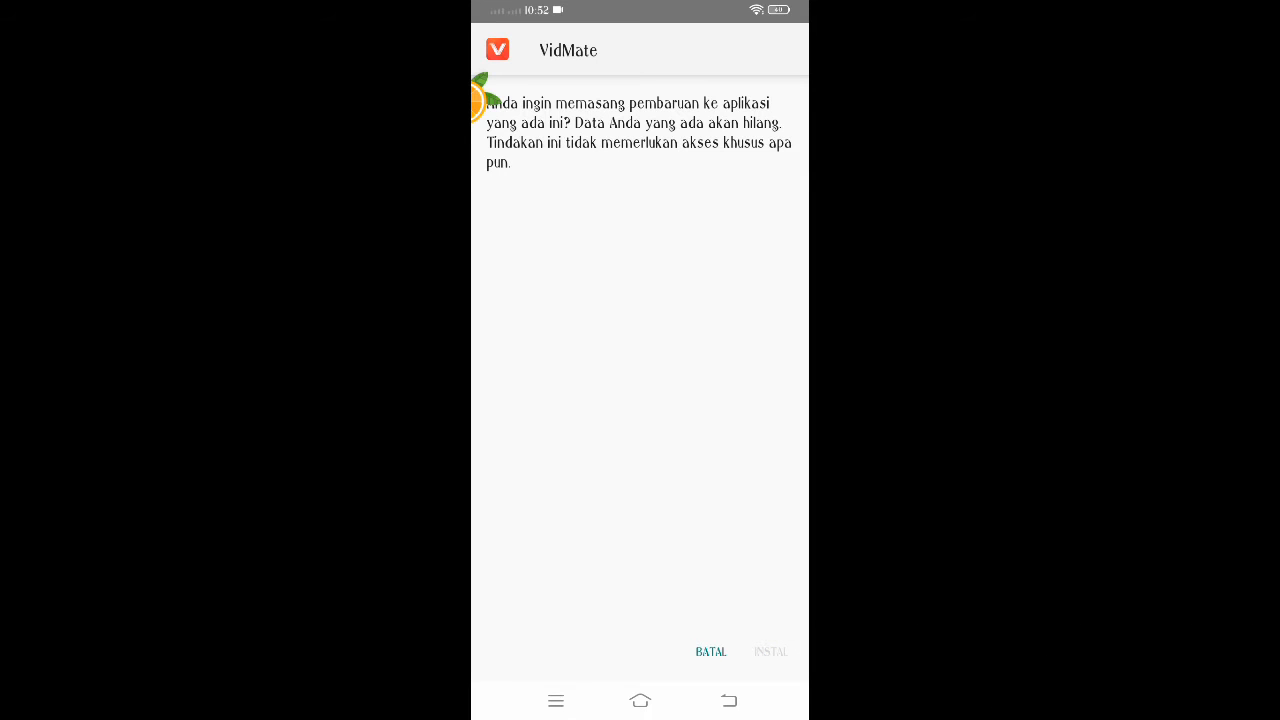
left_click(772, 652)
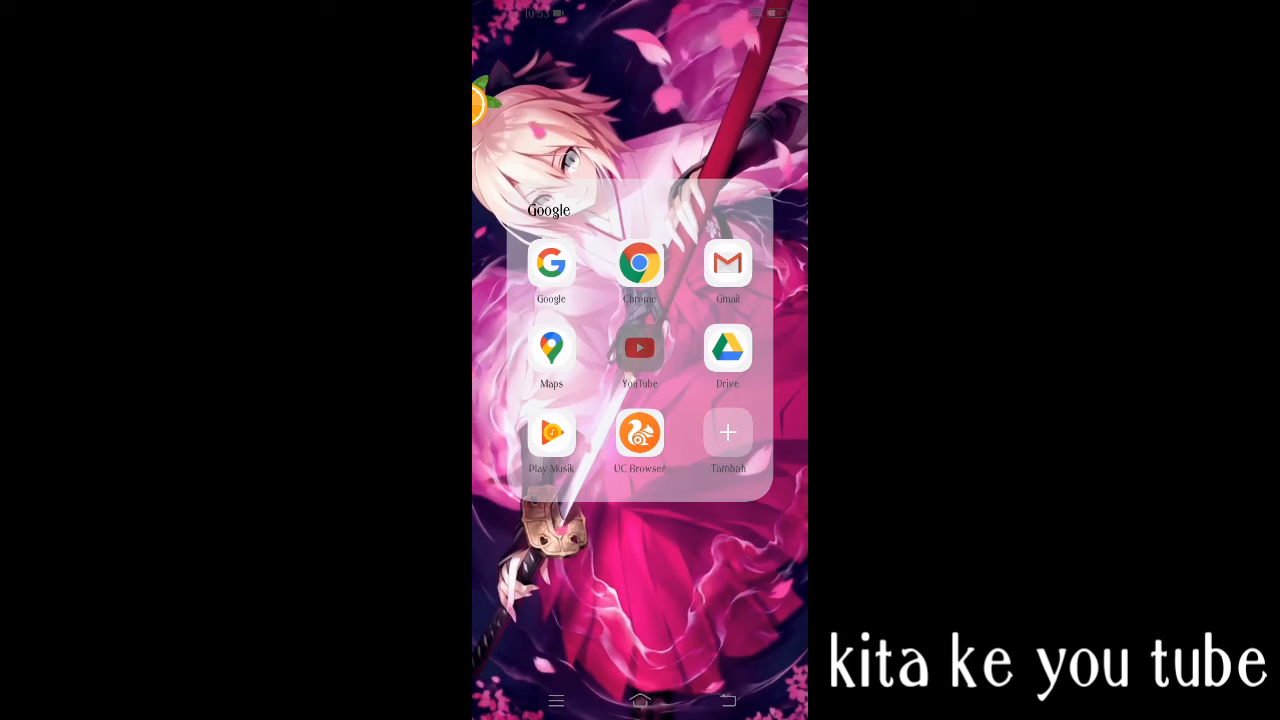
Play 'Dj Keren Bagus untuk quotes' in YouTube and share it to VidMate.
left_click(640, 348)
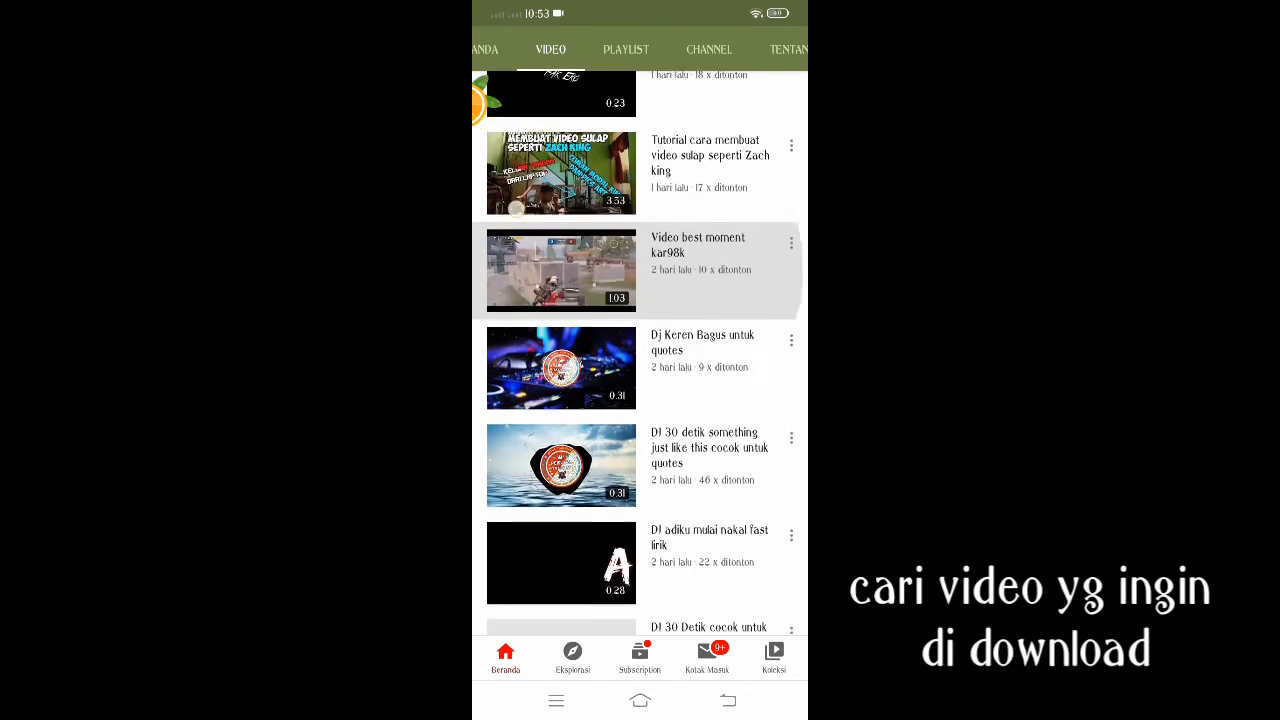
left_click(560, 368)
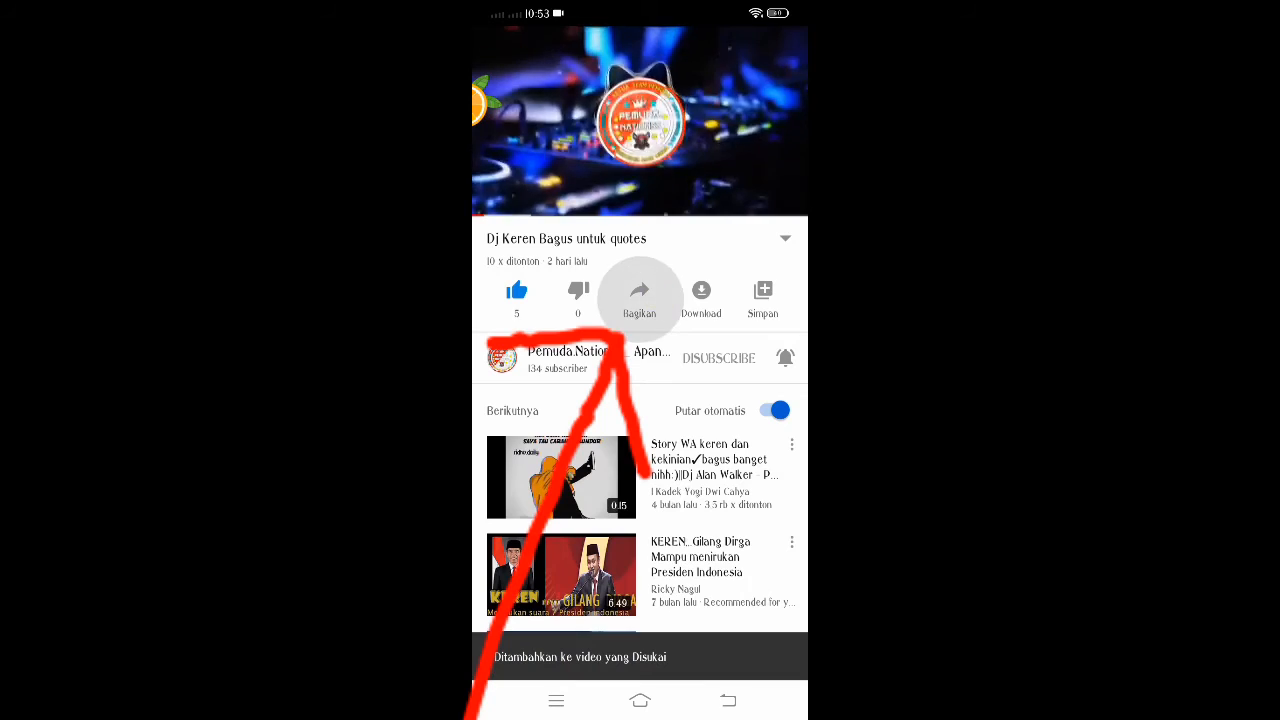
left_click(640, 296)
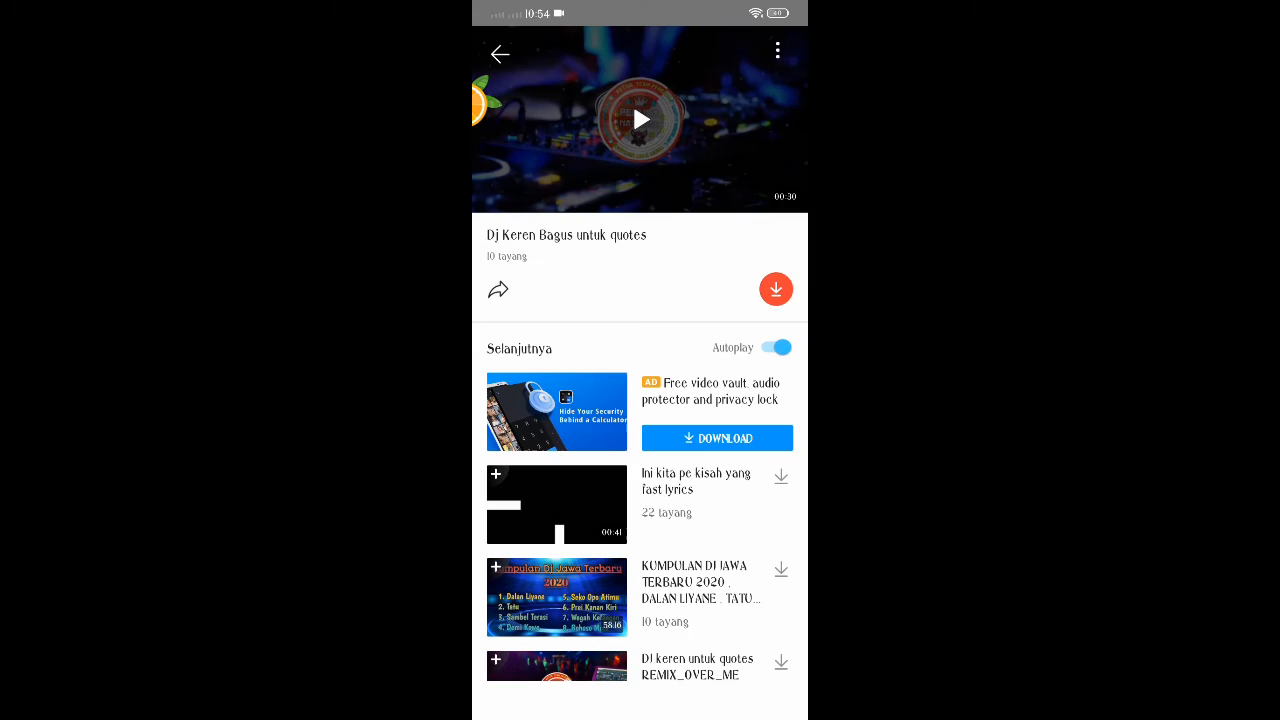
Start the VidMate download of 'Dj Keren Bagus untuk quotes' and go to the home screen.
left_click(776, 288)
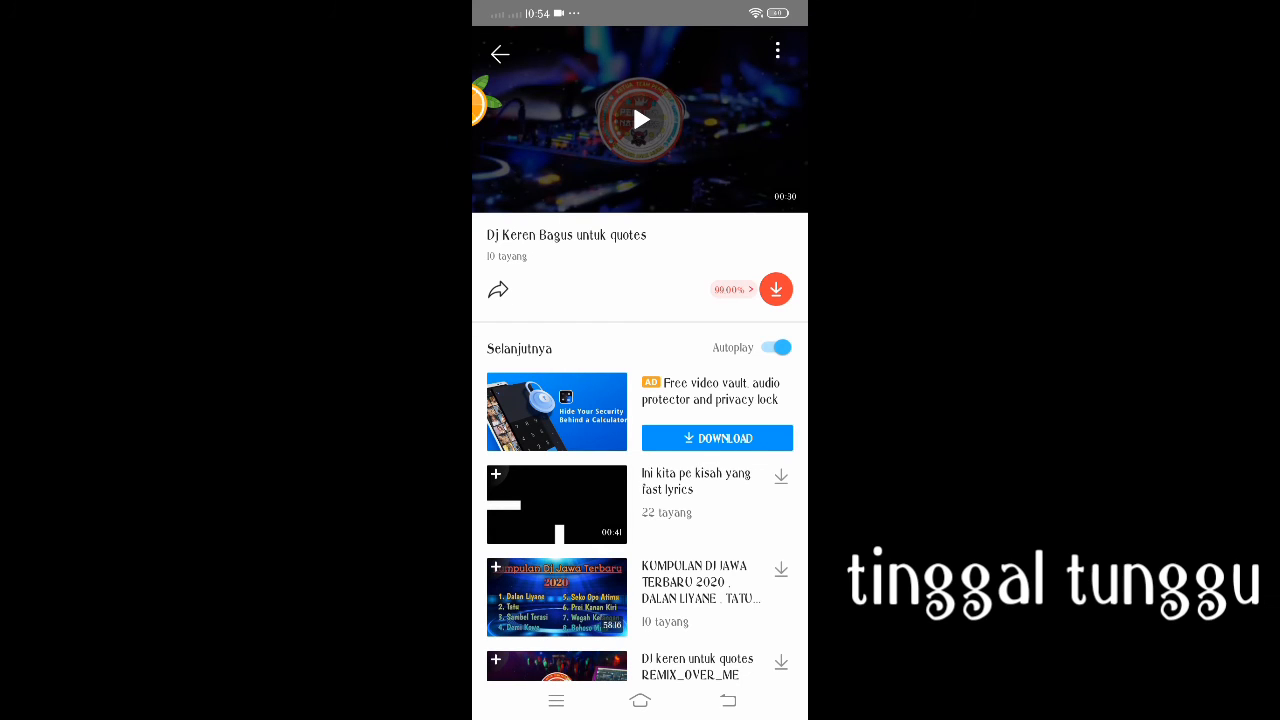
left_click(640, 702)
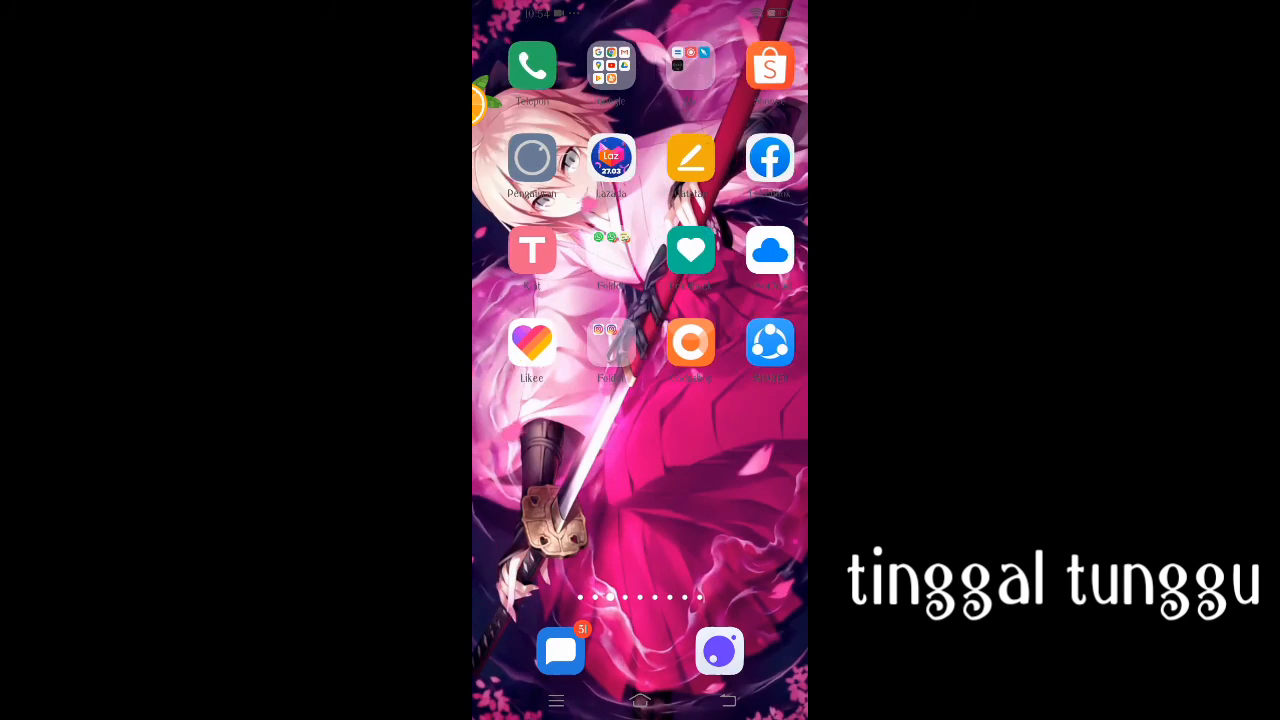
Pull down the notification shade and follow VidMate's Tasks Downloading notification to its download list.
left_click_drag(640, 10, 640, 300)
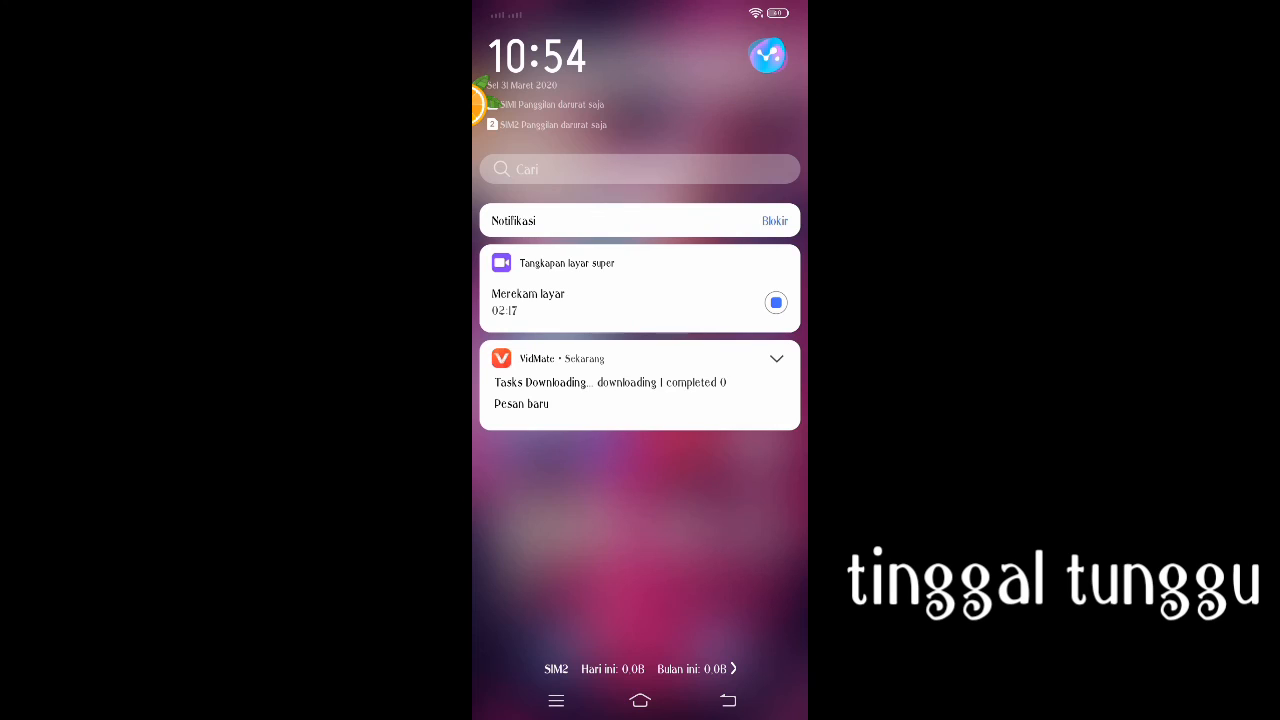
left_click(776, 358)
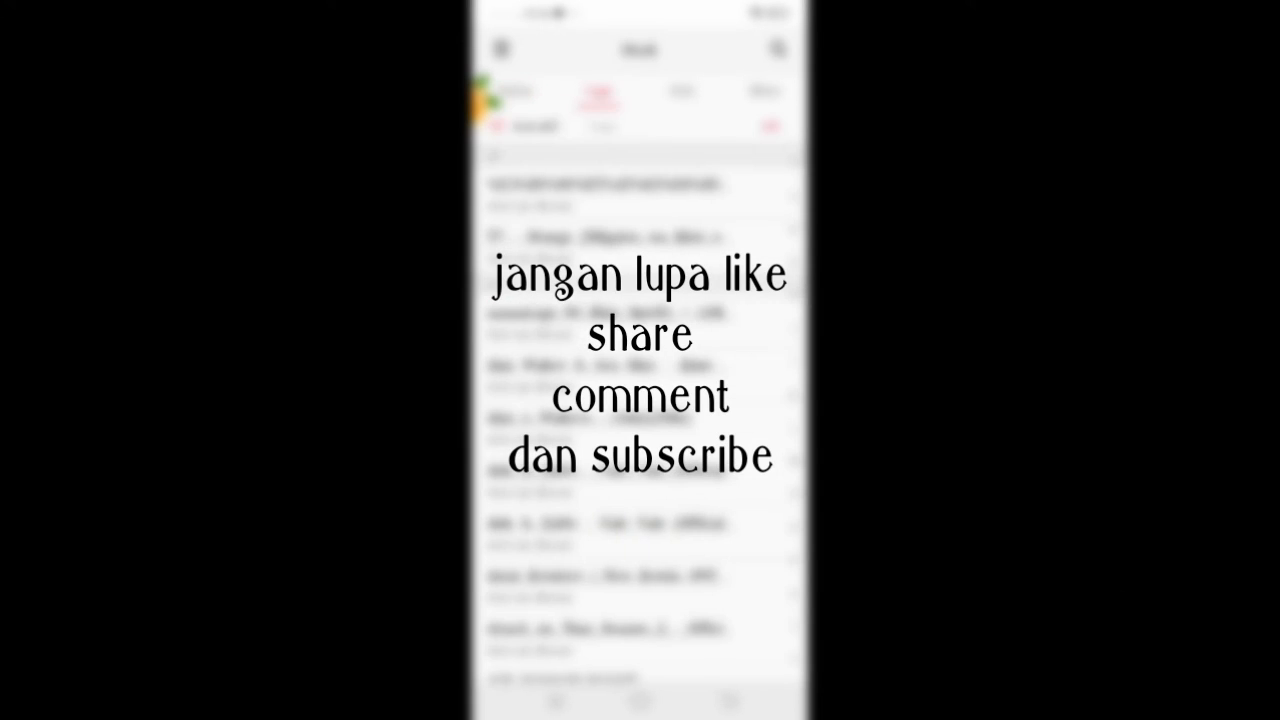
left_click(772, 48)
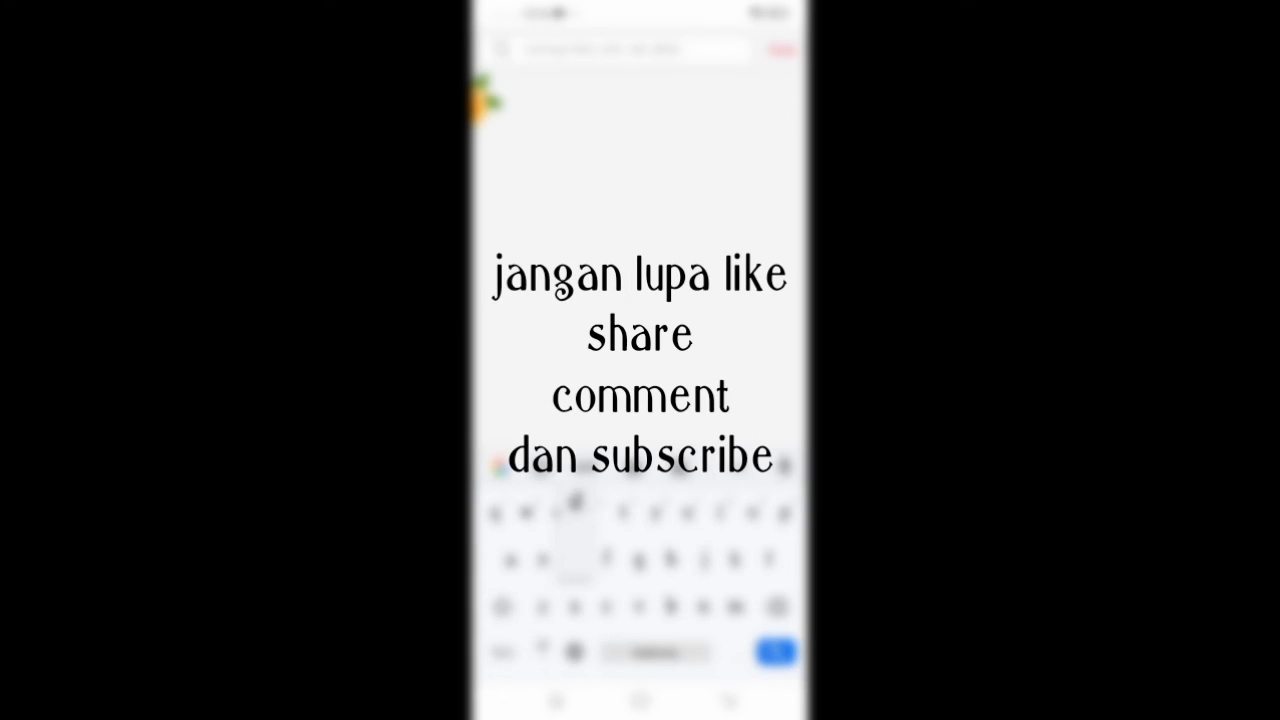